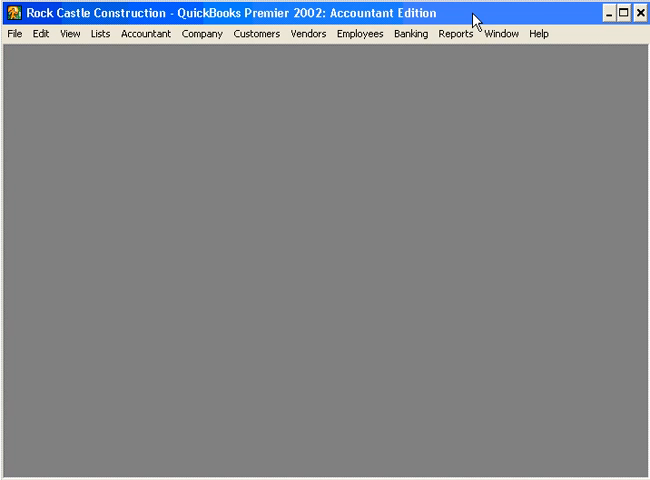
mouse_move(162, 88)
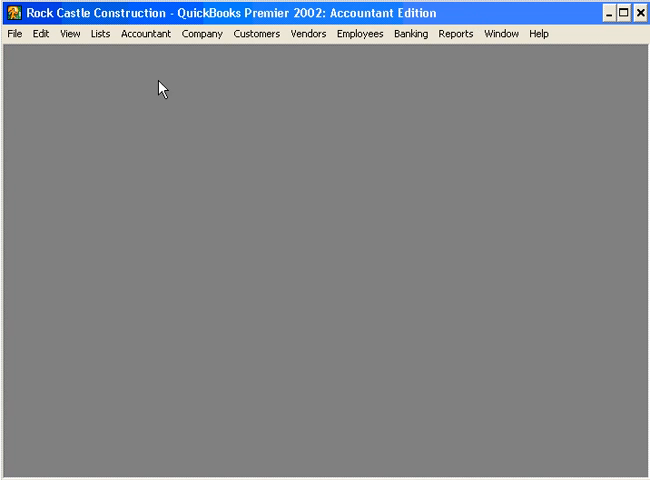
Open the Sales Tax Code List showing Tax, LBR and Non codes
click(98, 33)
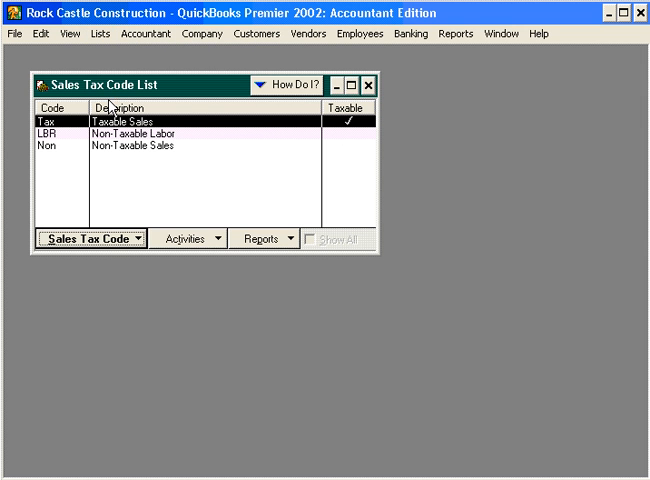
mouse_move(193, 92)
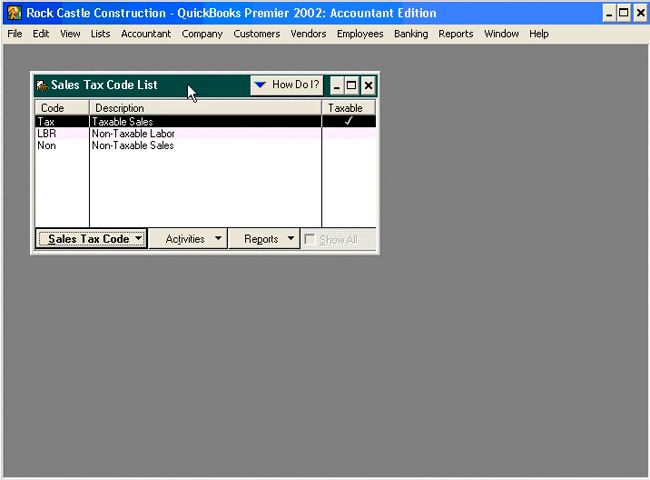
Create non-taxable sales tax code 'Out' with description 'Out-of-State'
click(85, 238)
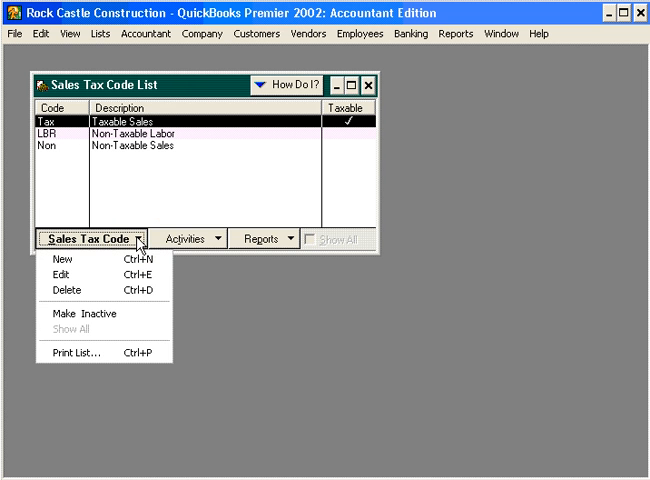
mouse_move(62, 259)
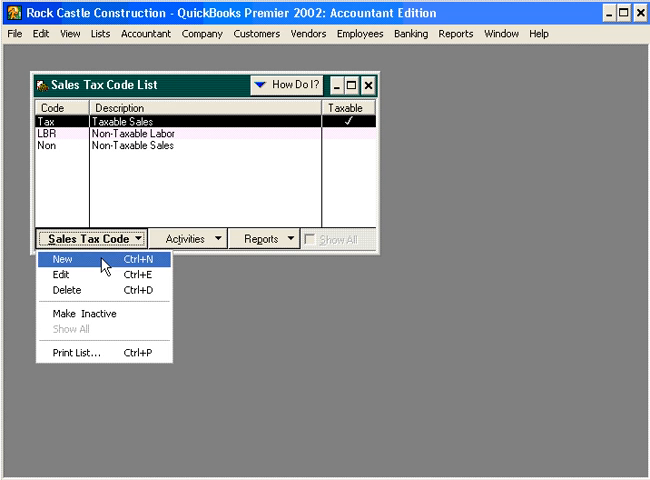
click(53, 260)
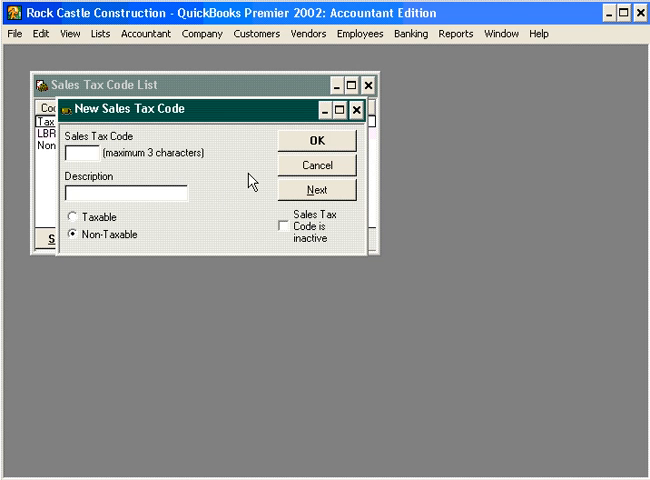
text(0)
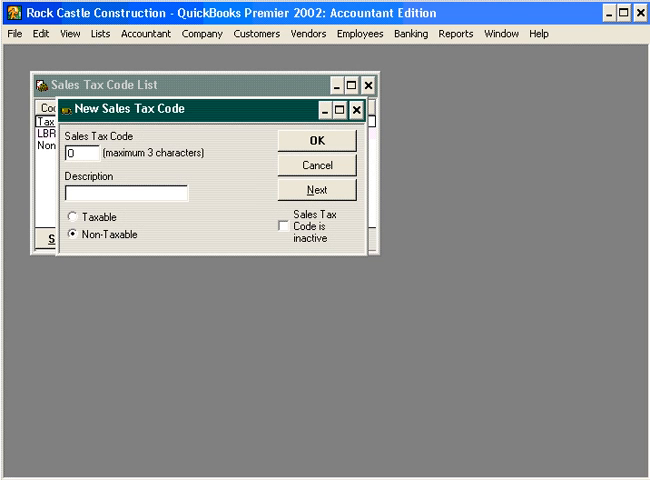
text(ut)
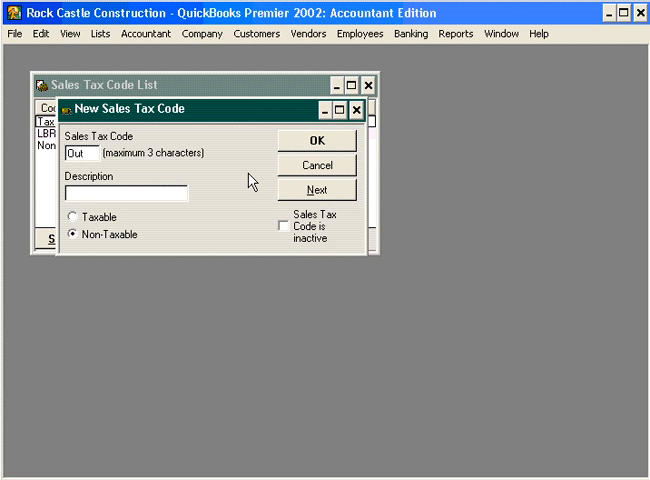
text(Out-of)
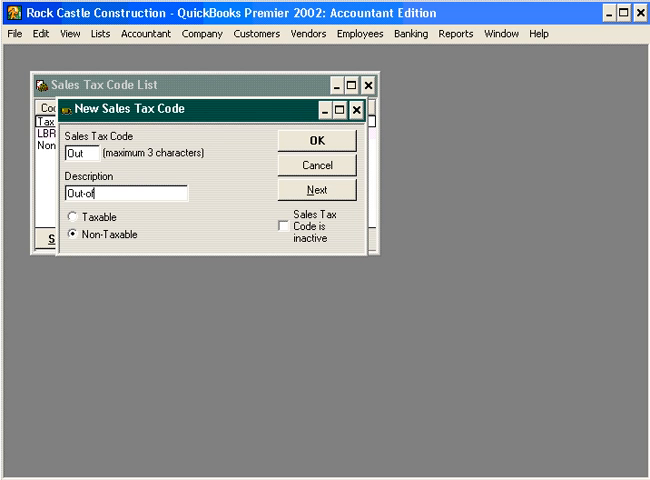
text(State)
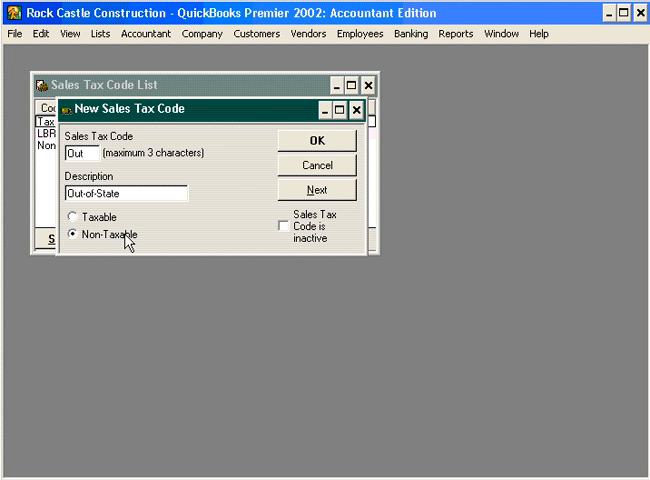
click(318, 139)
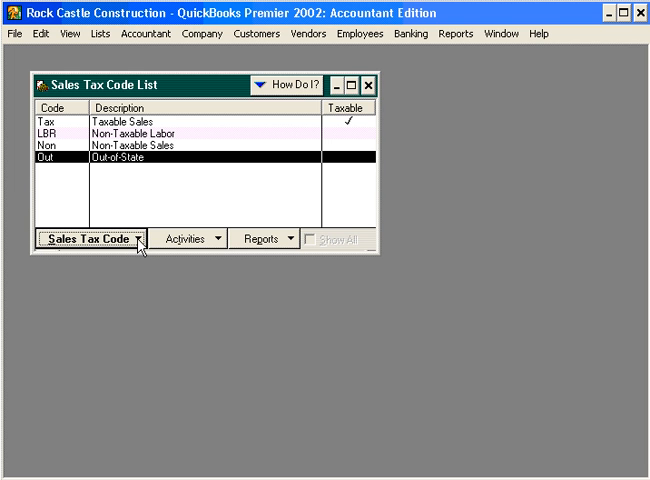
Create non-taxable sales tax code 'Res' with description 'Resellers'
click(90, 238)
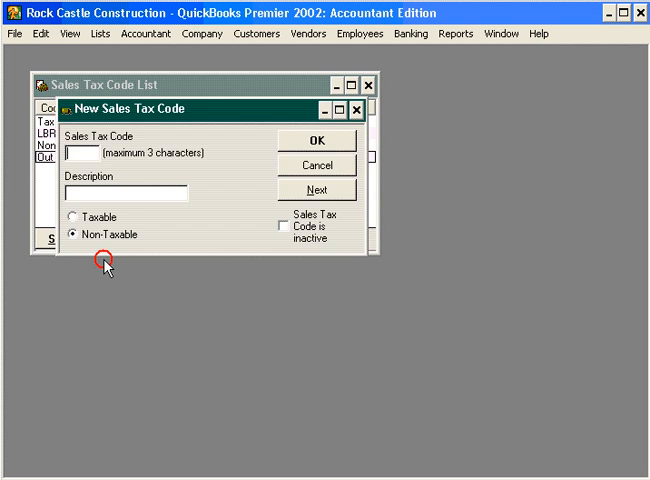
text(RE)
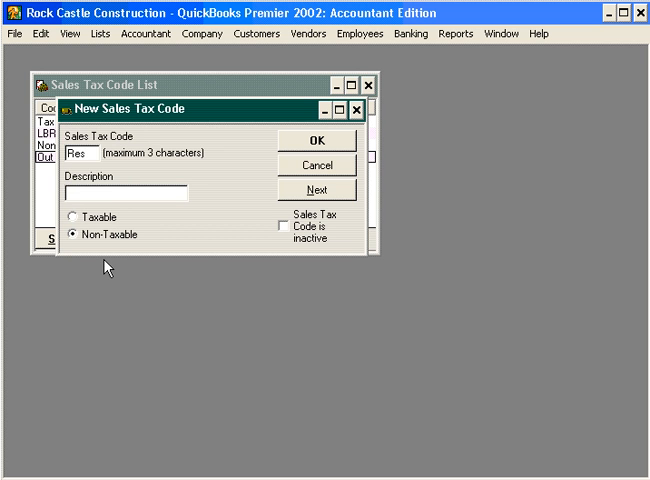
text(Resellers)
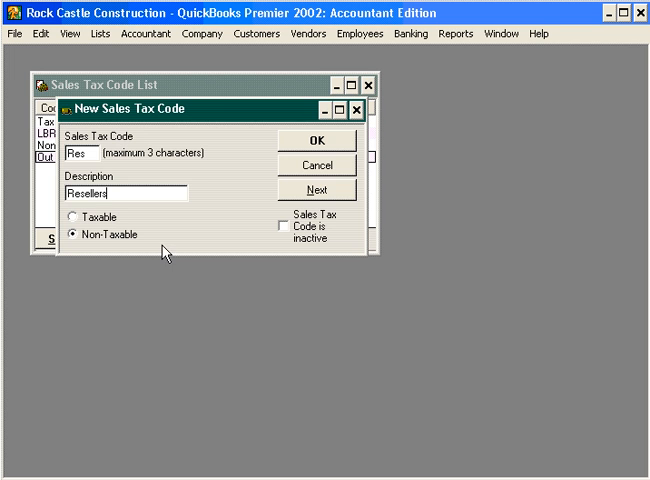
click(315, 139)
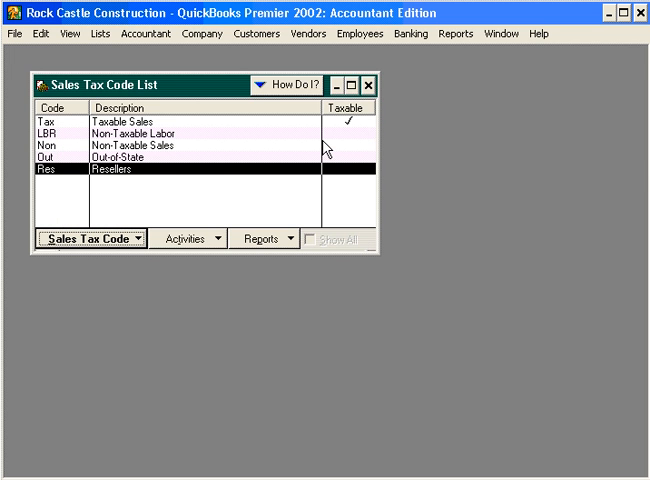